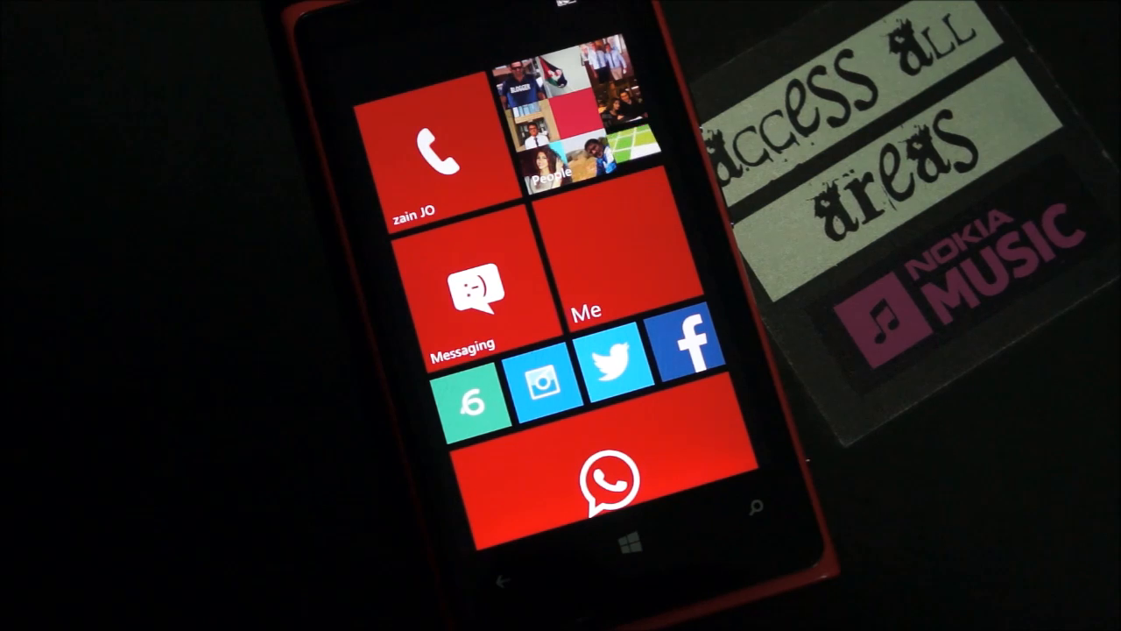
Step: Hold the Facebook tile so it enters customize mode with unpin and resize icons
{"action": "scroll", "scroll_direction": "down", "scroll_amount": 3}
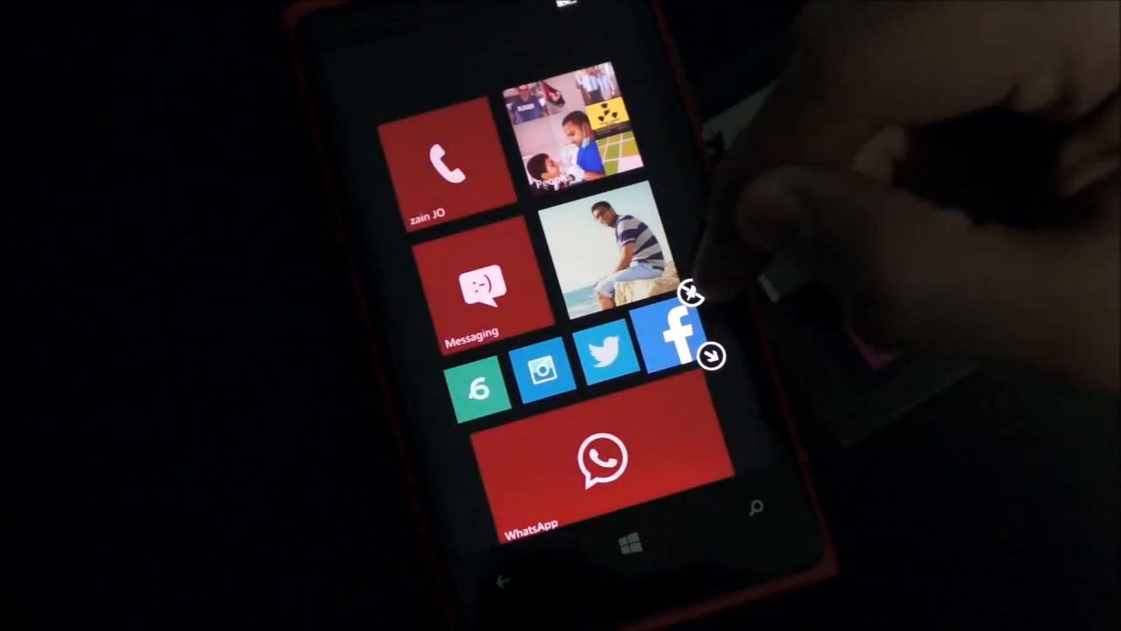
Step: Resize the Facebook tile to medium so it shows live post text
{"action": "left_click", "coordinate": [711, 354]}
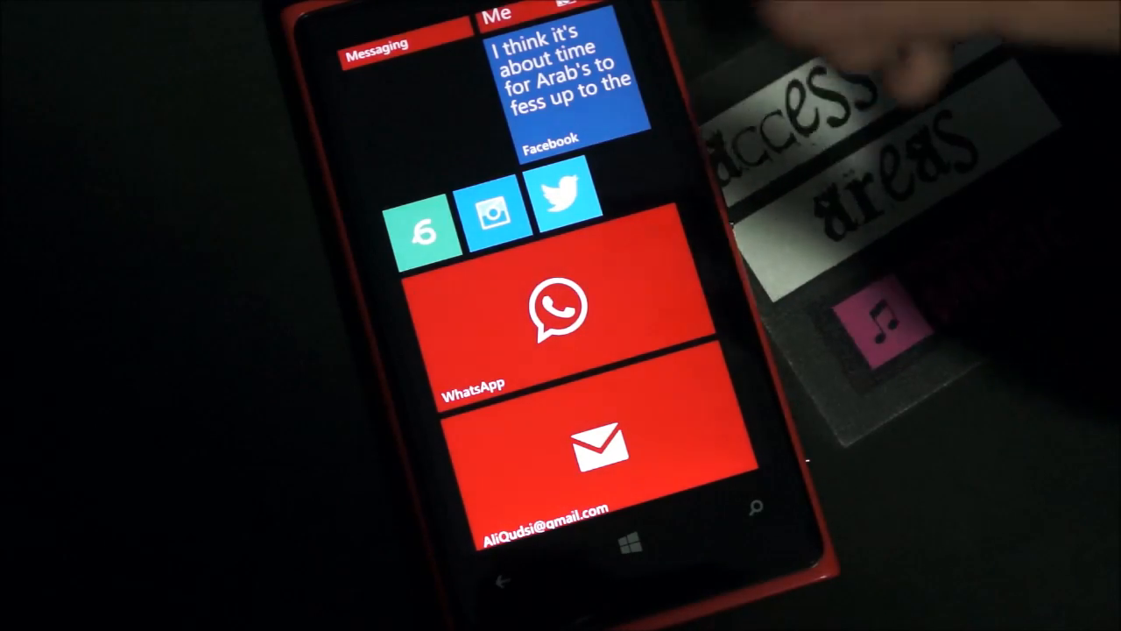
Step: Pin Facebook Messages to Start and hold the new Messages tile in customize mode
{"action": "scroll", "scroll_direction": "down", "scroll_amount": 3}
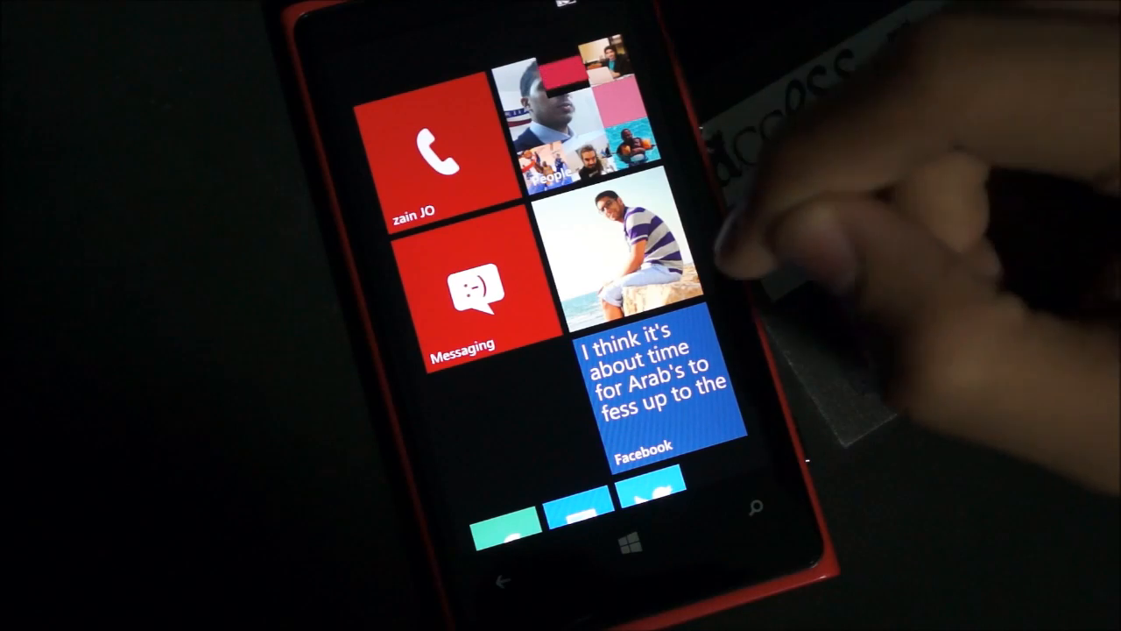
{"action": "scroll", "scroll_direction": "down", "scroll_amount": 3}
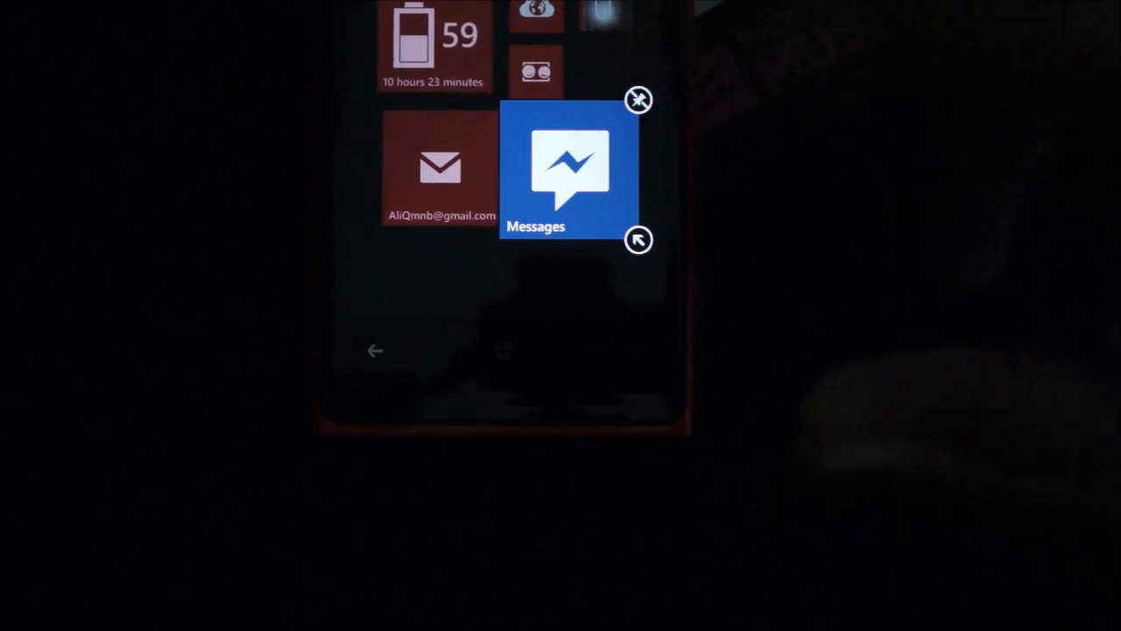
{"action": "scroll", "scroll_direction": "down", "scroll_amount": 3}
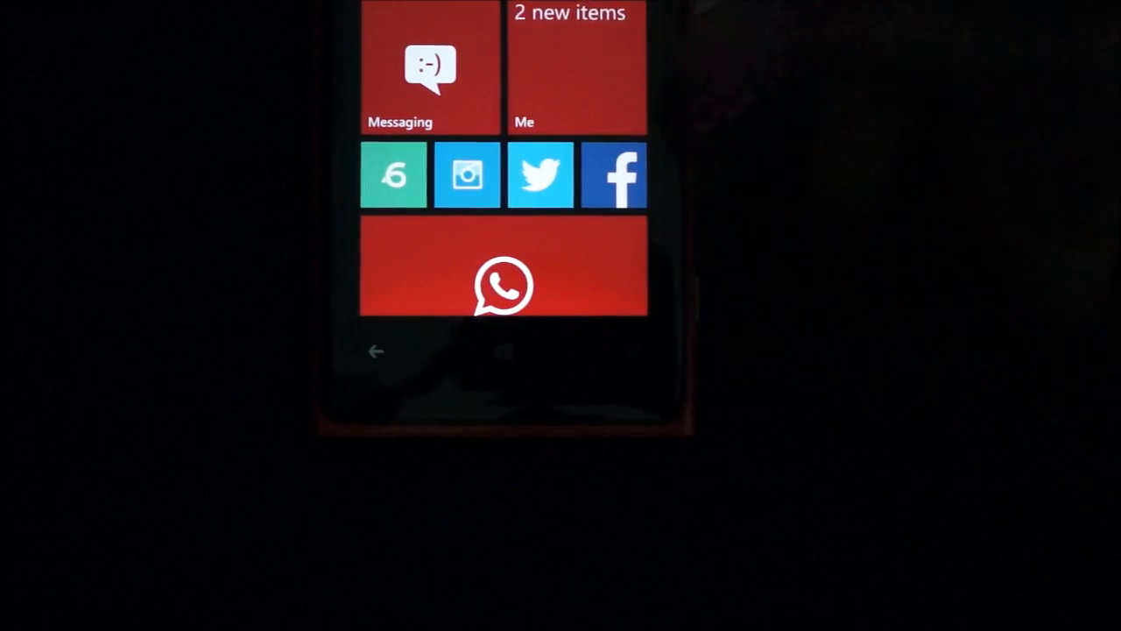